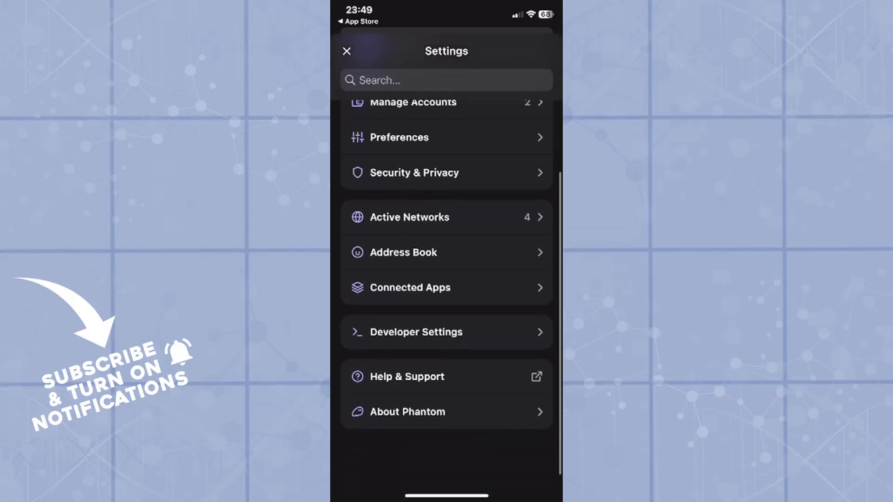
# Step: Reach the Phantom help center in Safari from the wallet's Help & Support option
pyautogui.click(407, 377)
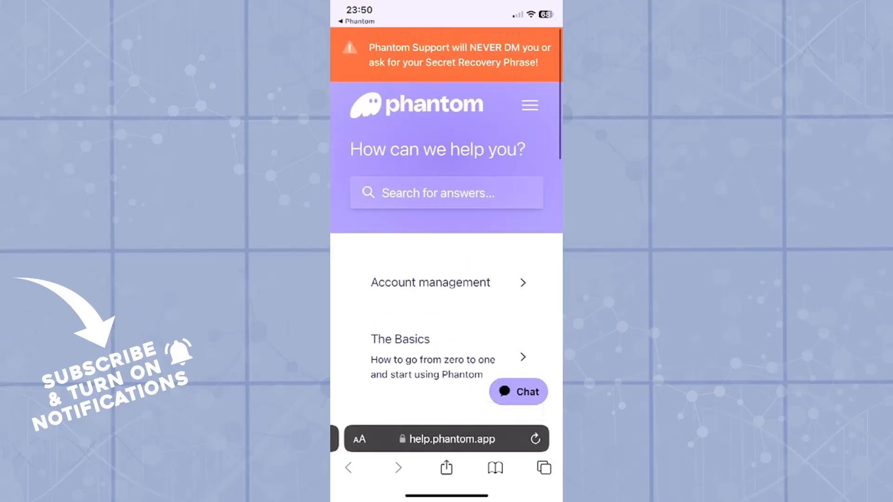